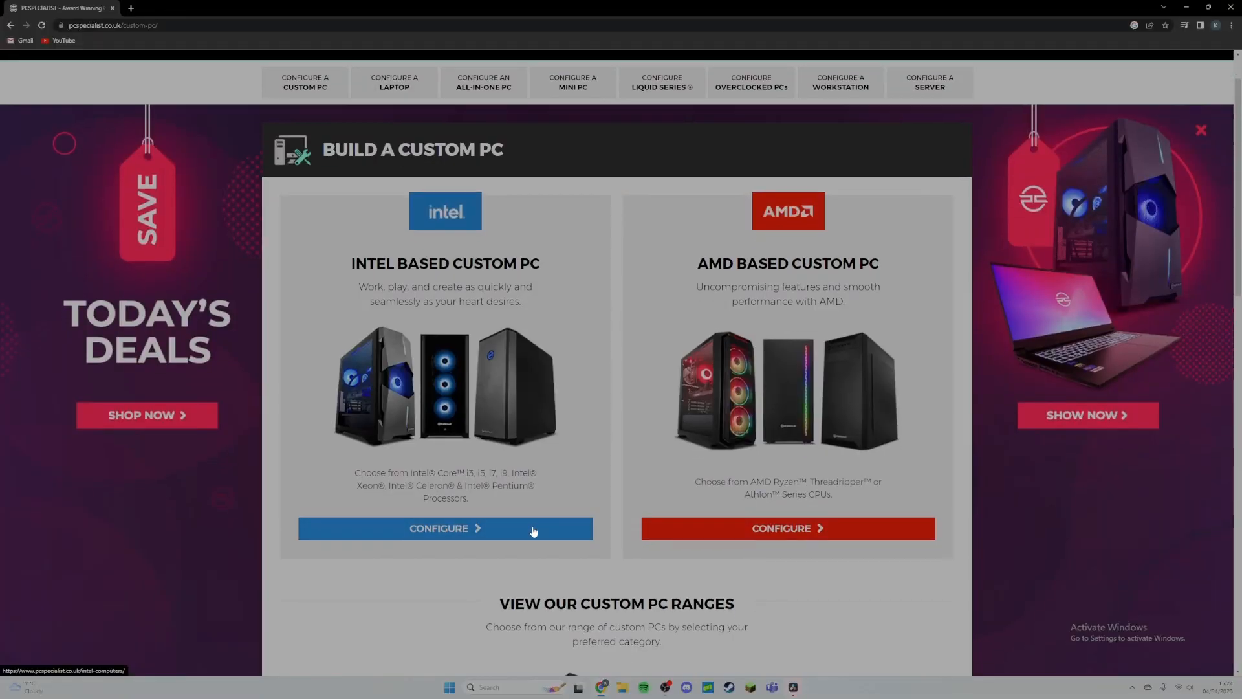
Start configuring a gaming PC and try the £57 red-lit case, the £87 case and another case
scroll("down", 3)
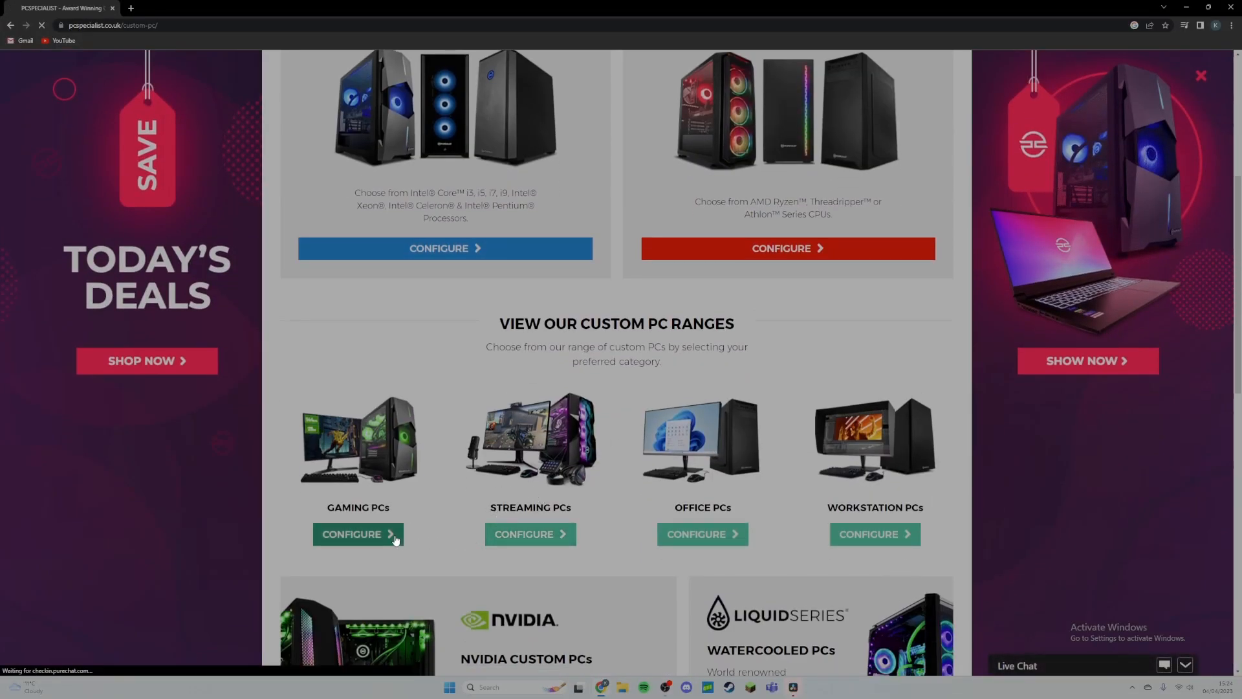
left_click(357, 535)
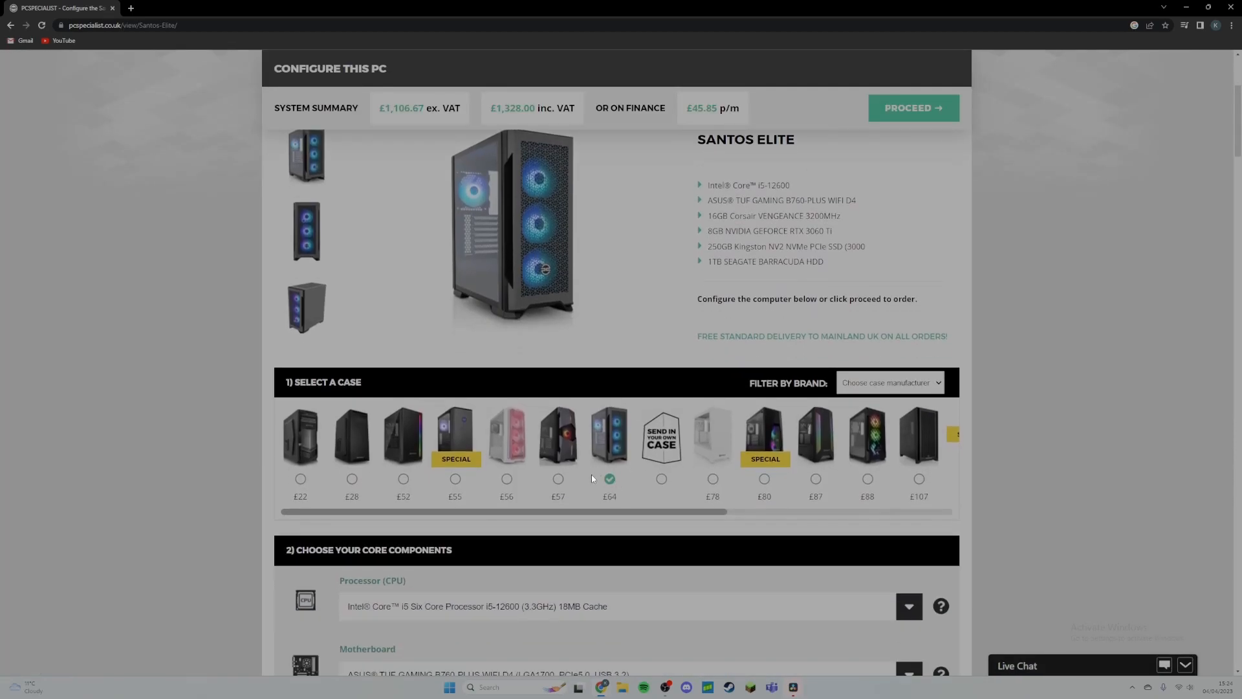
left_click(557, 479)
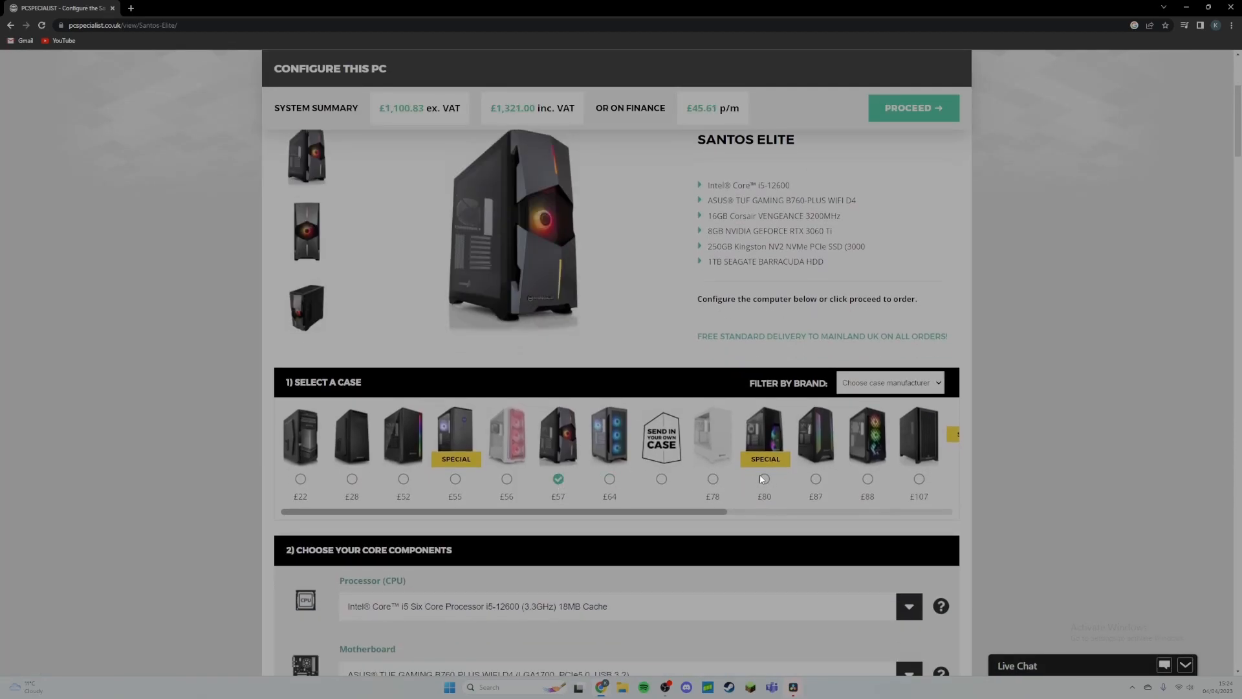
left_click(815, 479)
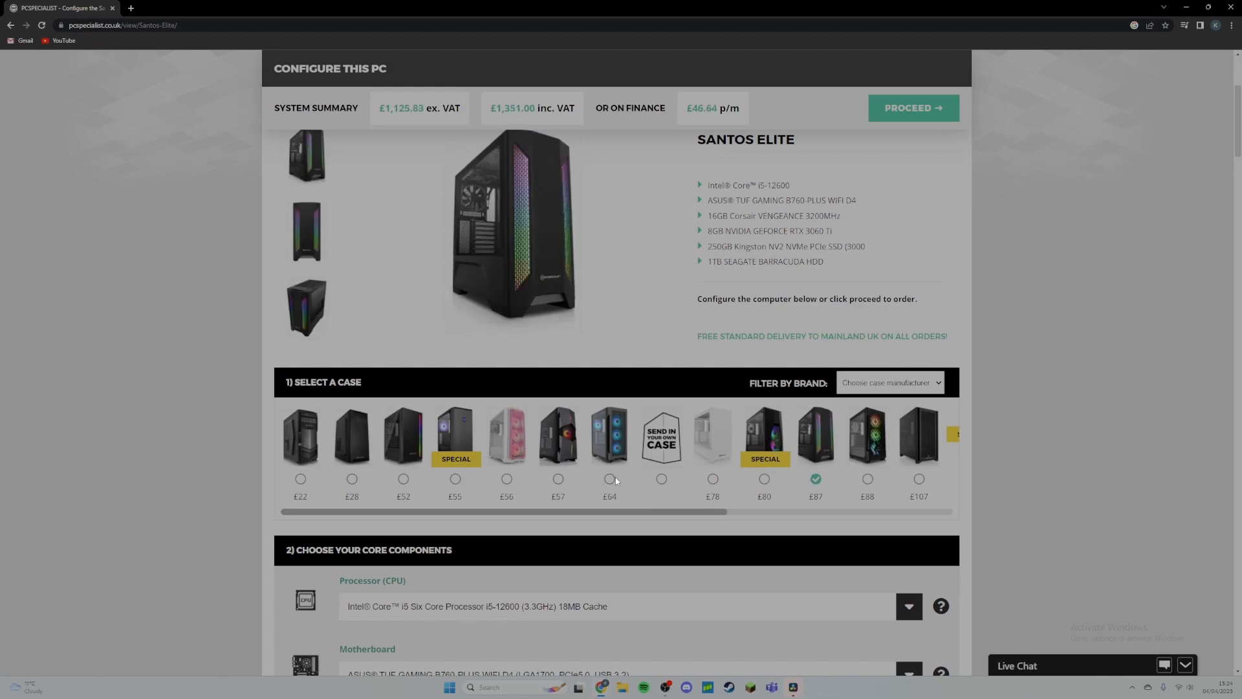
left_click(908, 605)
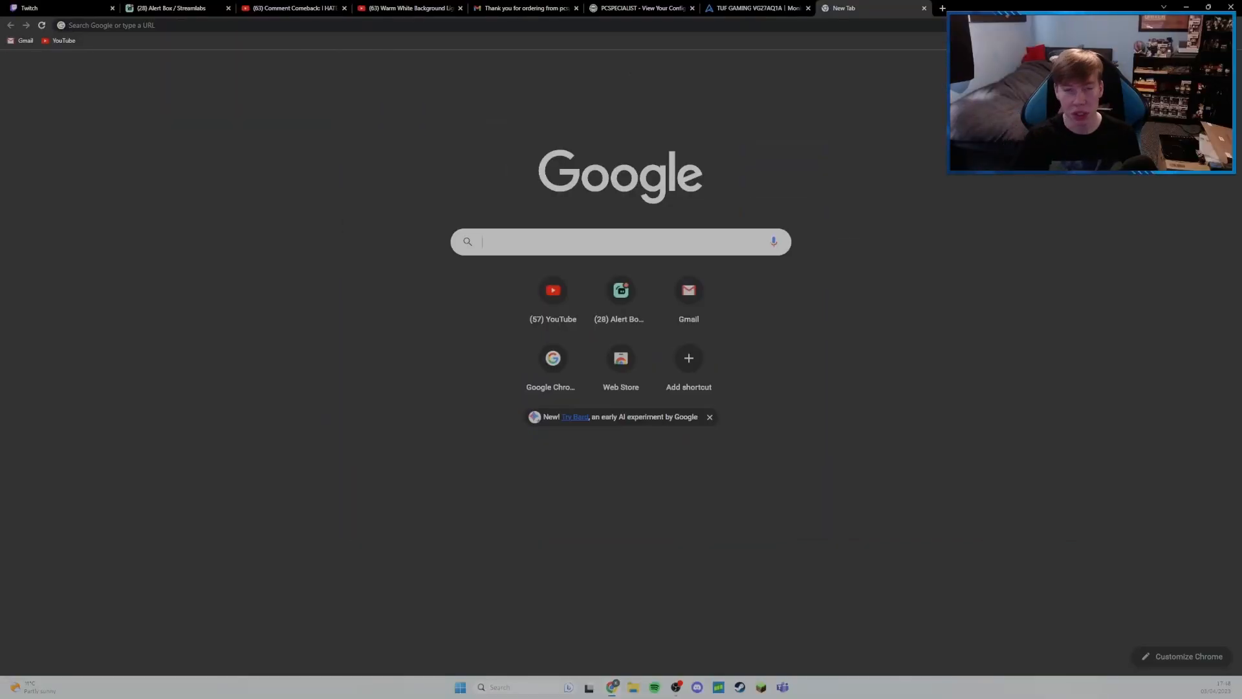
Search for the Windows 11 download page and scroll to Create Installation Media
type("download/windows11")
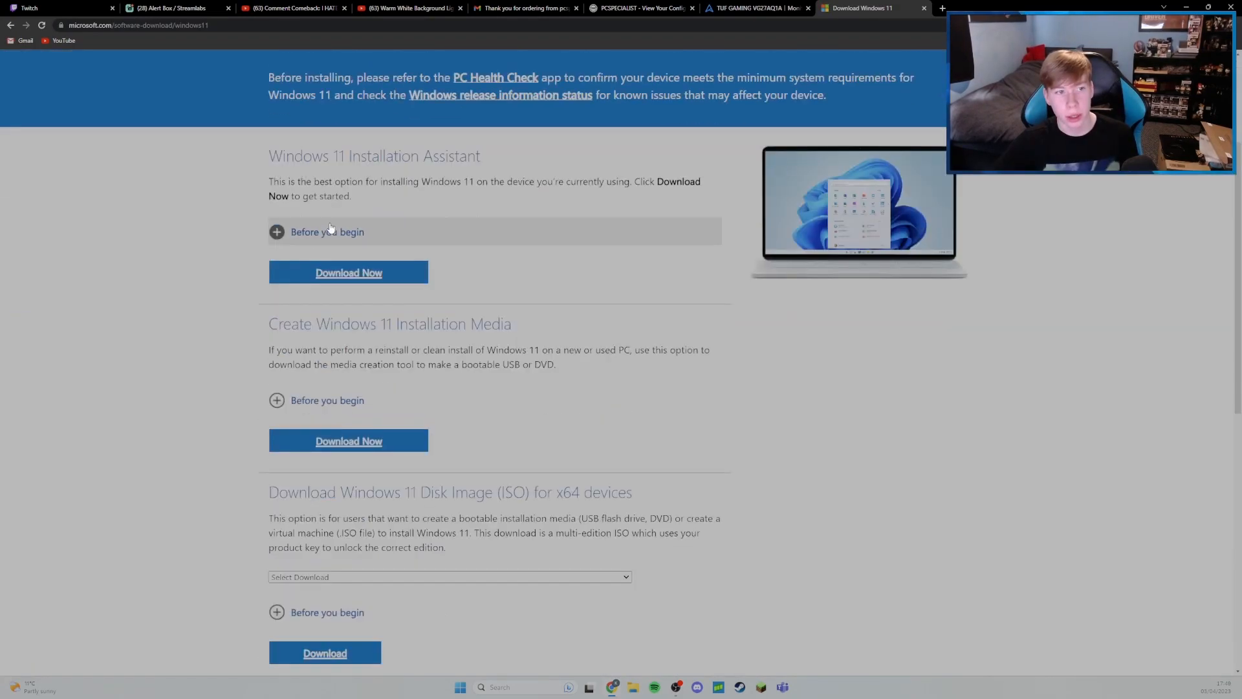
scroll("down", 3)
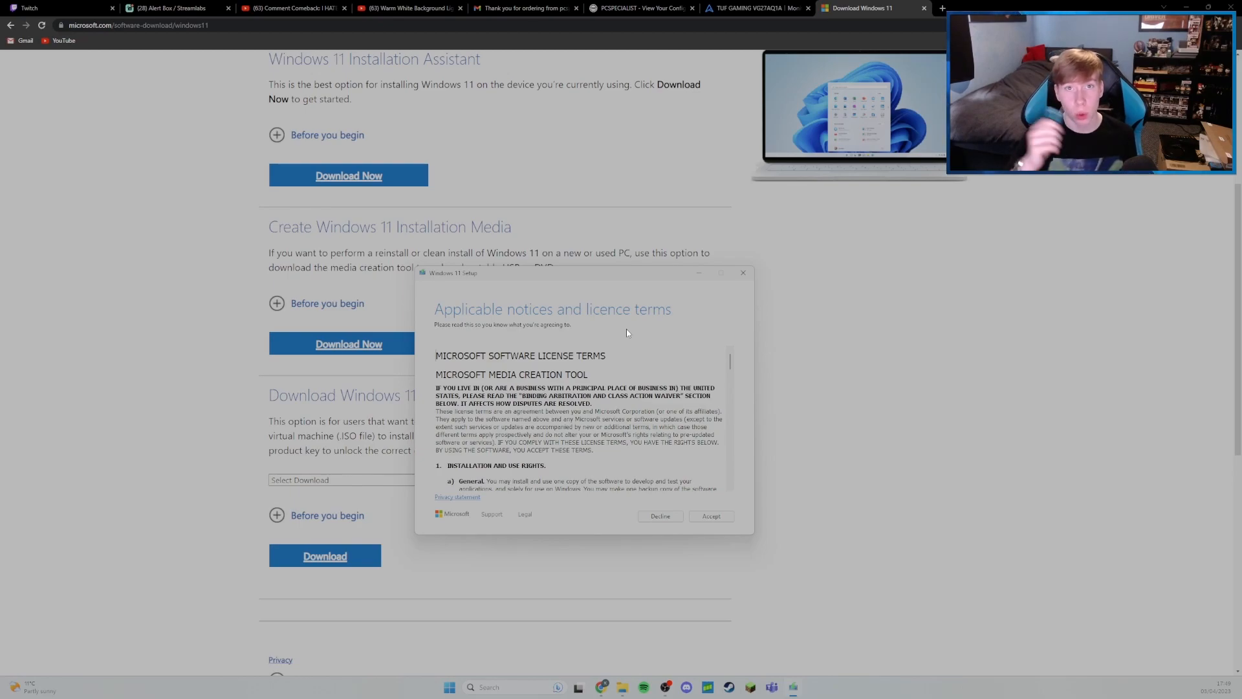
Accept the licence terms, keep the recommended edition and choose USB flash drive media
left_click(710, 516)
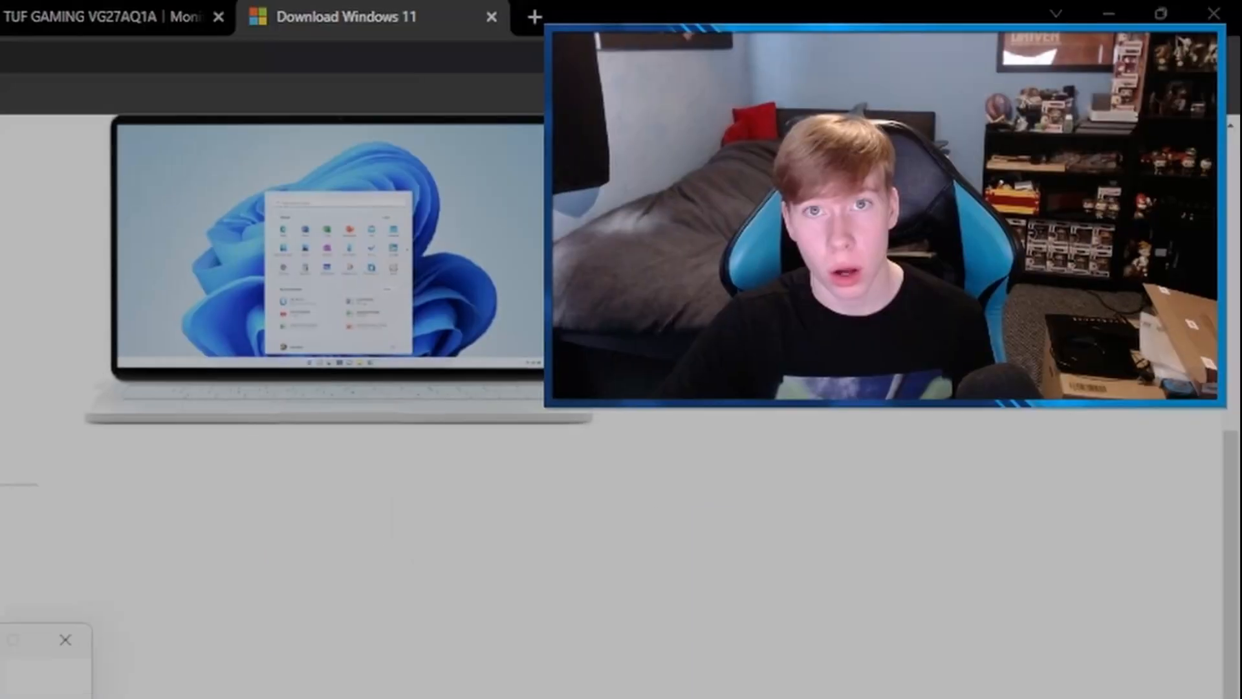
left_click(219, 16)
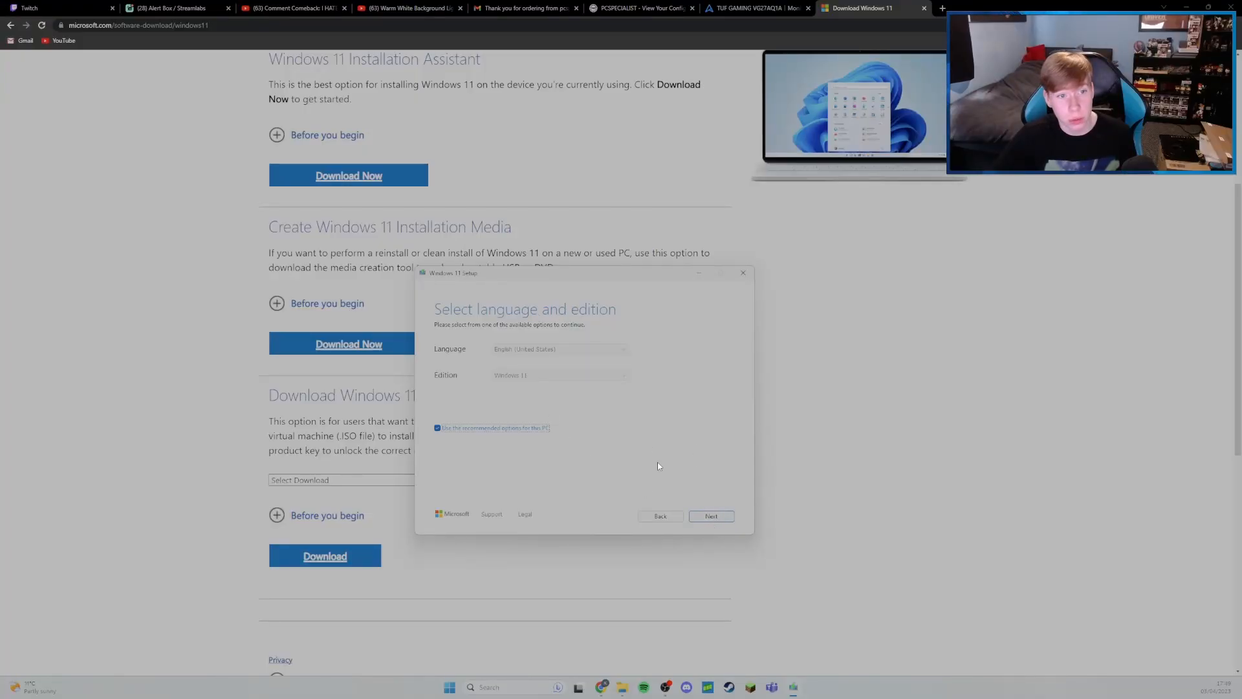
left_click(710, 516)
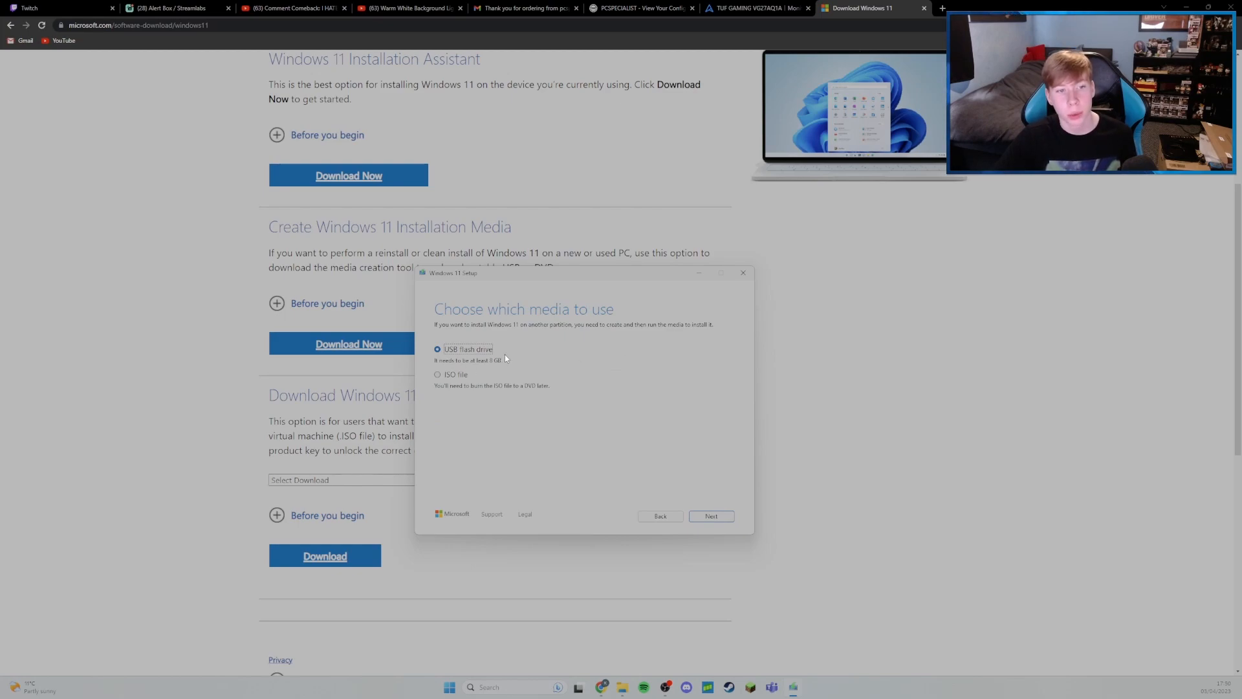
mouse_move(632, 405)
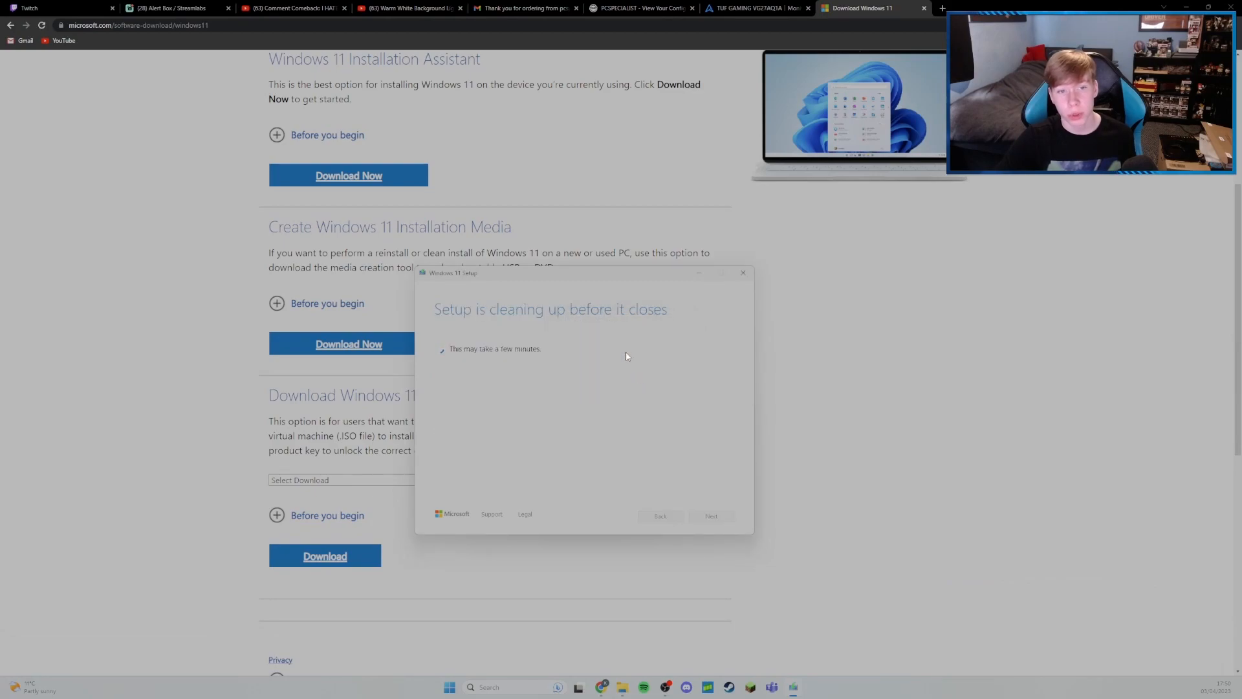
left_click(743, 273)
type("windows 11 pre")
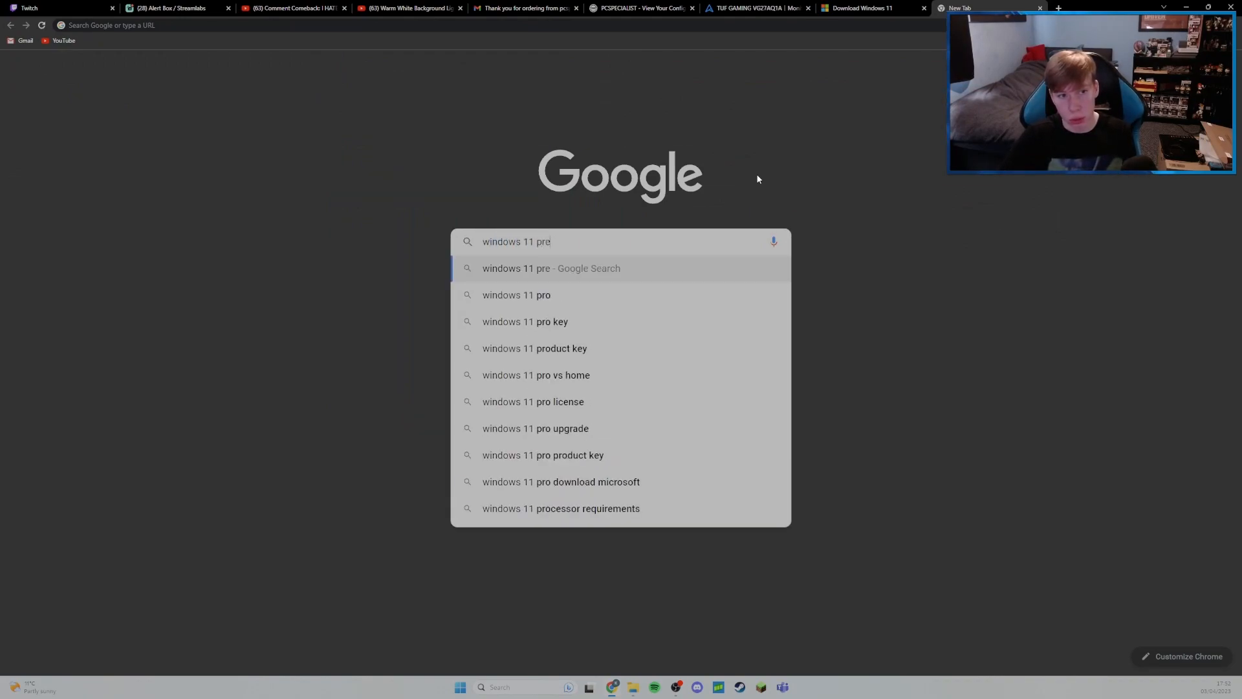
Search Google for 'windows 11 pro key' and view the product key results
left_click(525, 321)
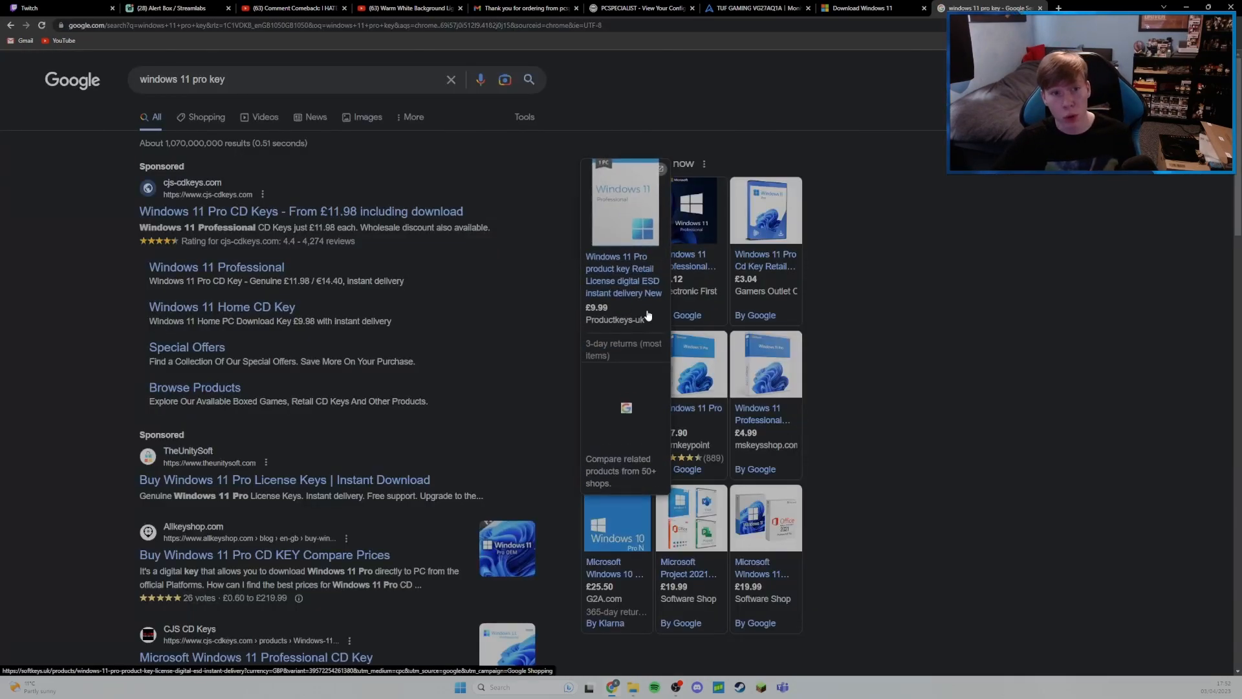
left_click(623, 275)
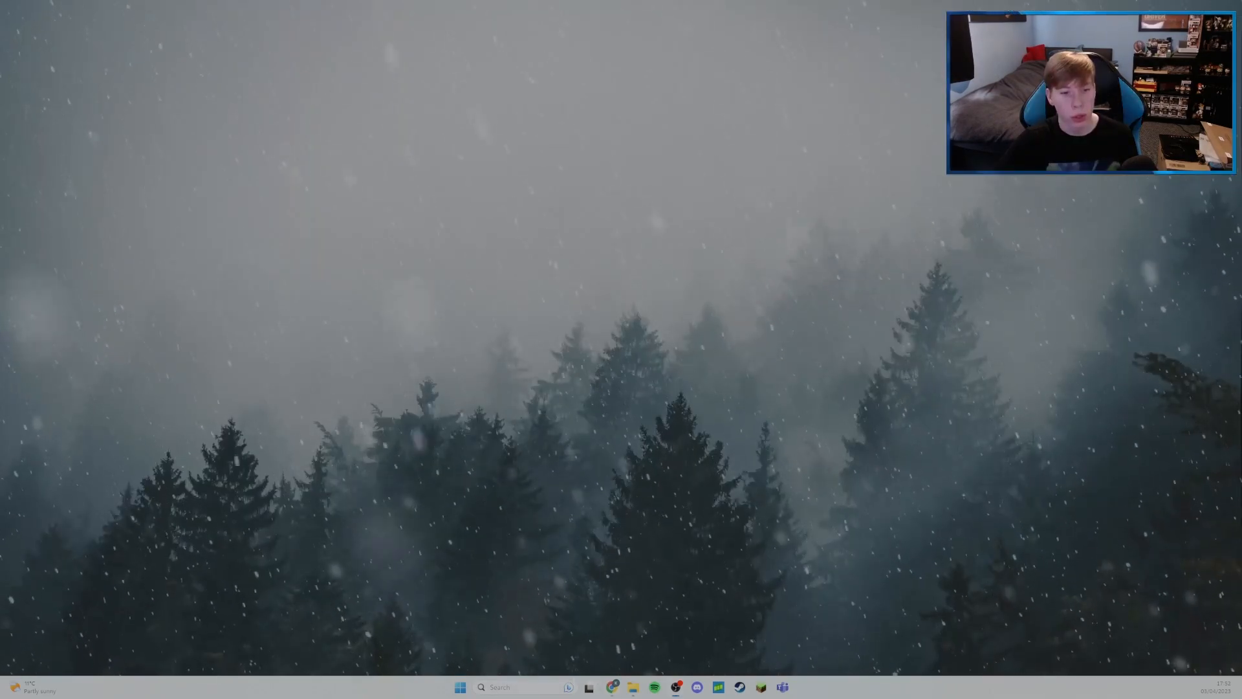
Show the Activation state reporting Windows 11 Home not activated with no product key
left_click(499, 688)
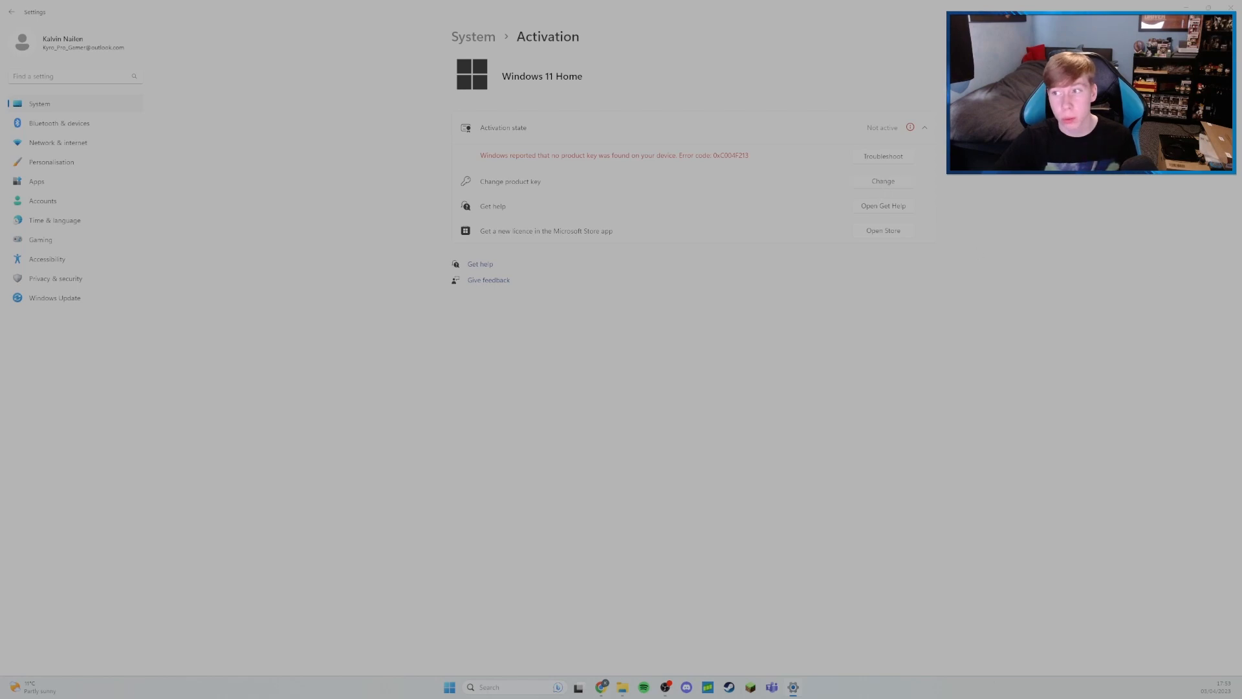
left_click(882, 181)
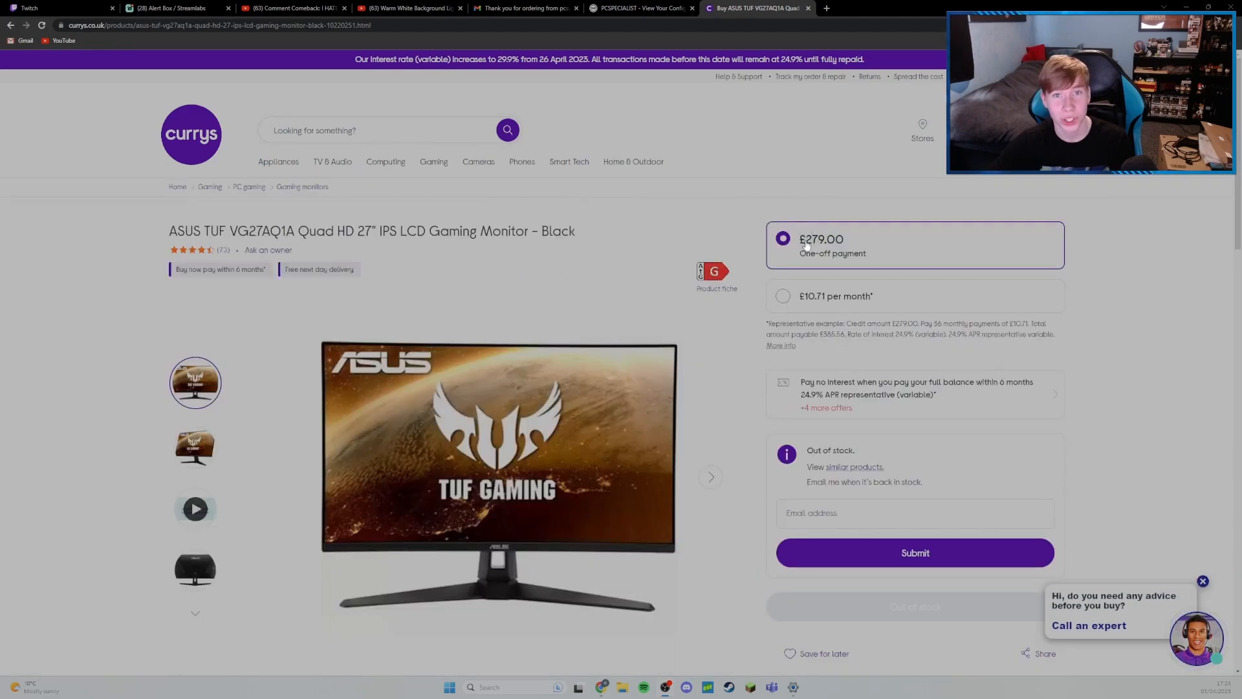
mouse_move(769, 154)
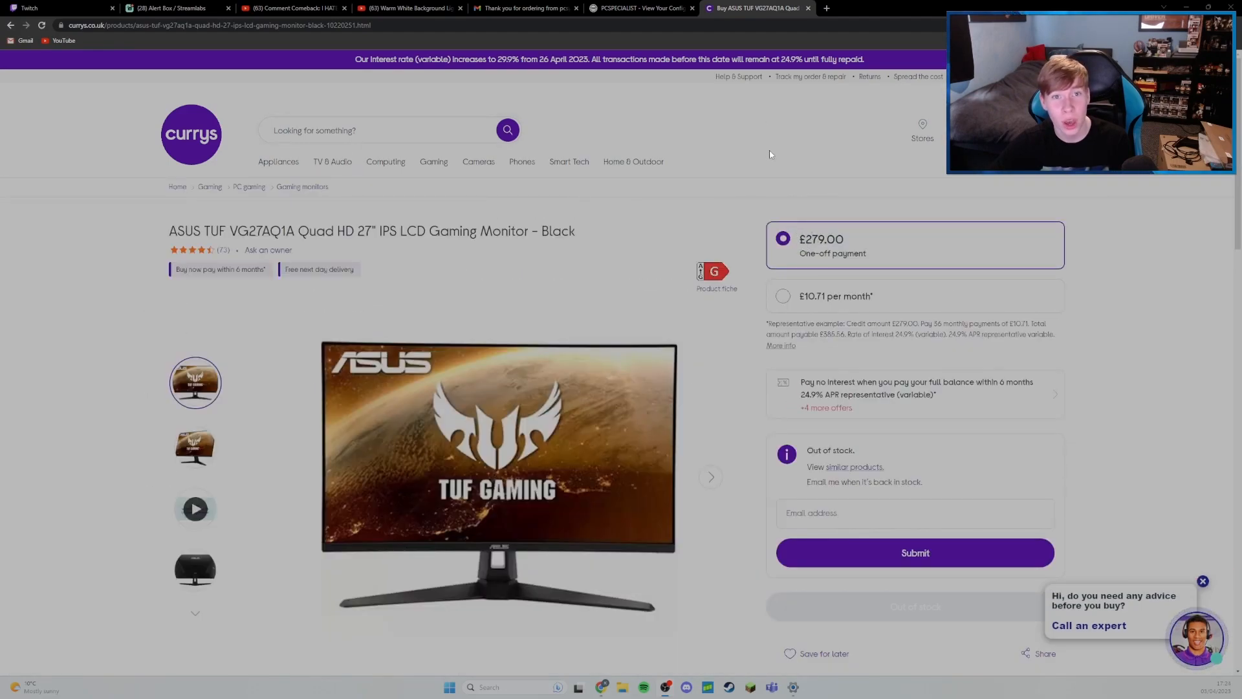